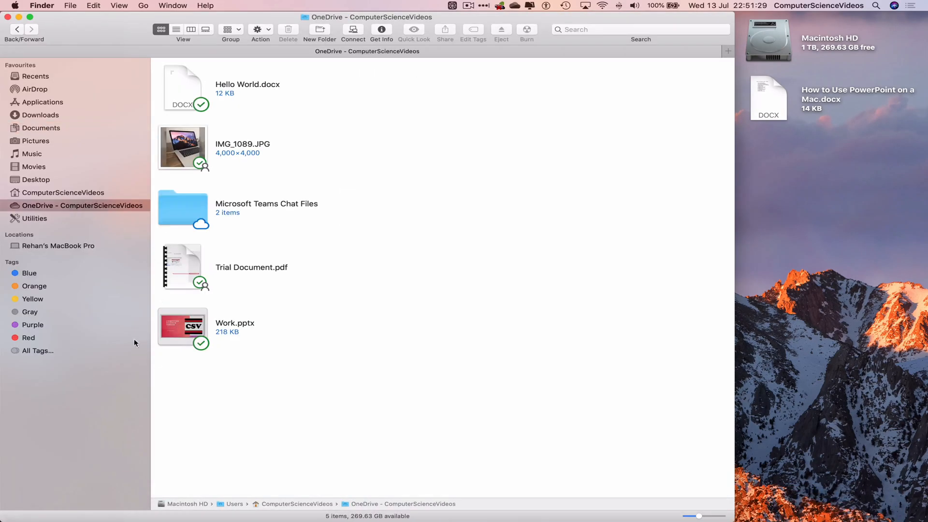
- Open Work.pptx from the OneDrive folder in PowerPoint
left_click(182, 327)
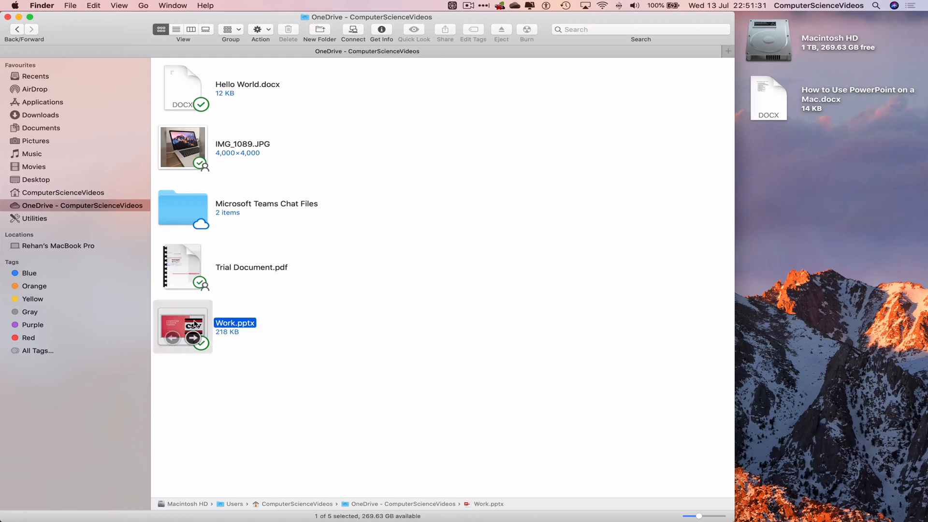
double_click(182, 328)
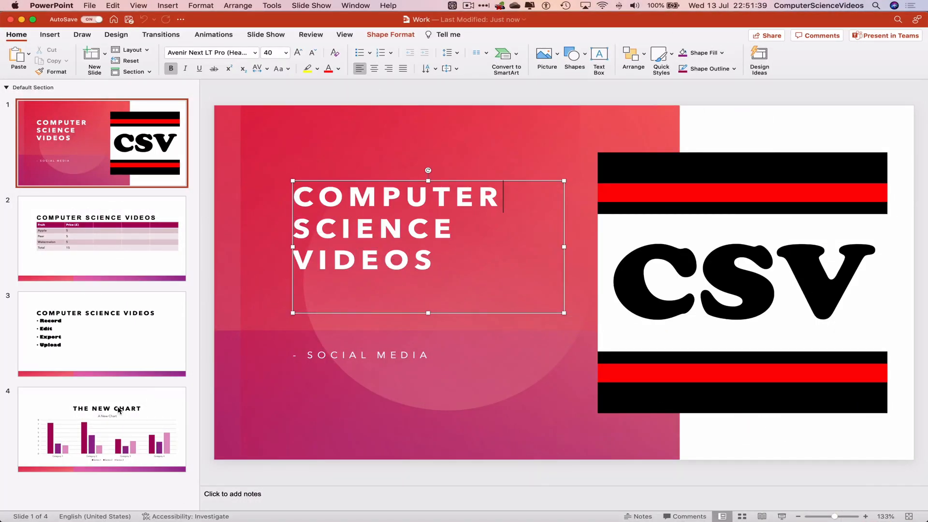
- Hide slide 4, 'The New Chart', so it appears faded in the slide list
left_click(101, 429)
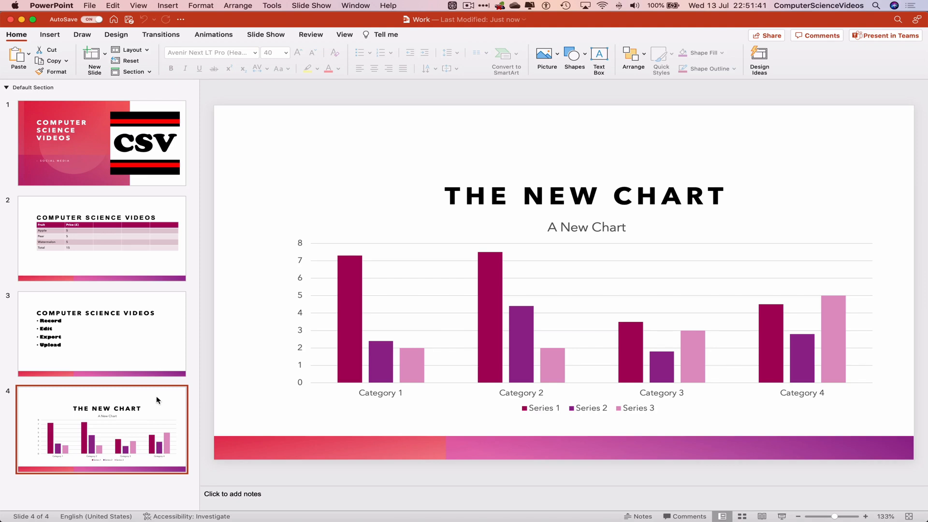
right_click(100, 430)
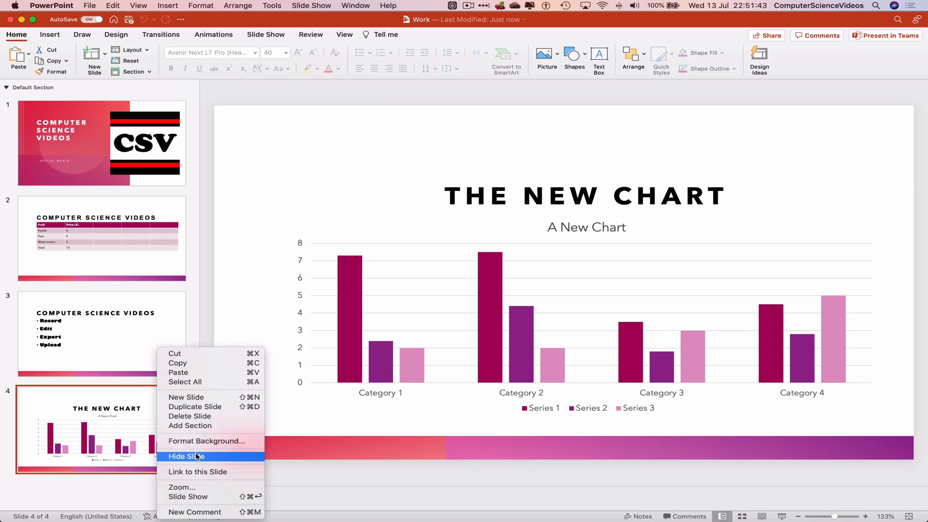
left_click(186, 456)
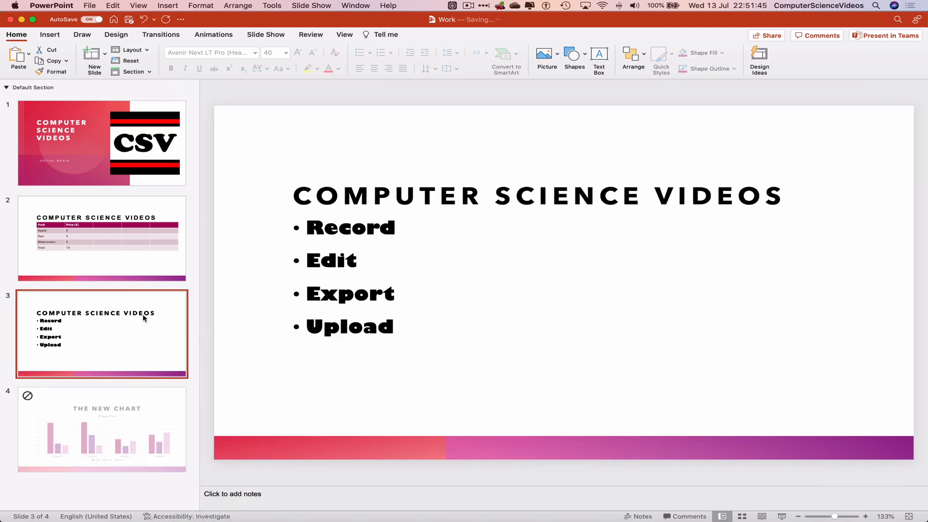
mouse_move(147, 442)
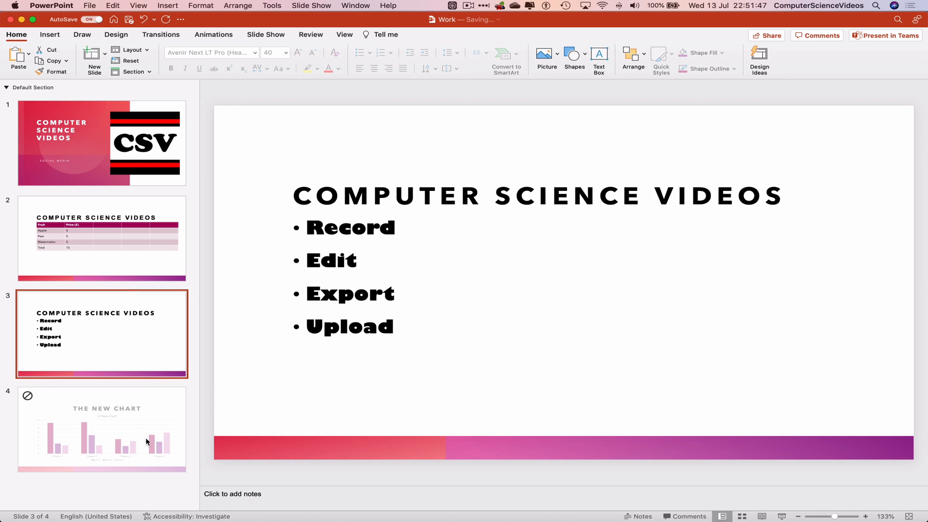
mouse_move(140, 413)
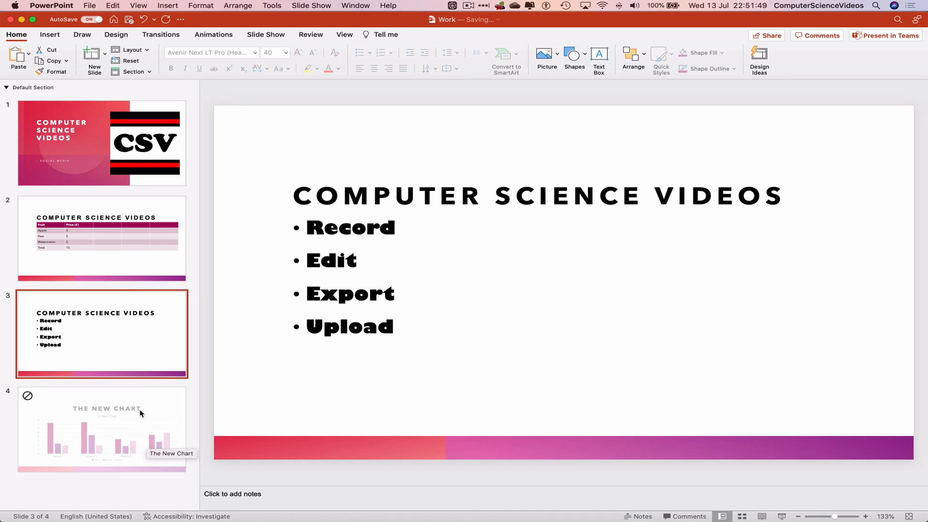
- Delete slide 4, the chart slide, leaving a three-slide deck
left_click(101, 430)
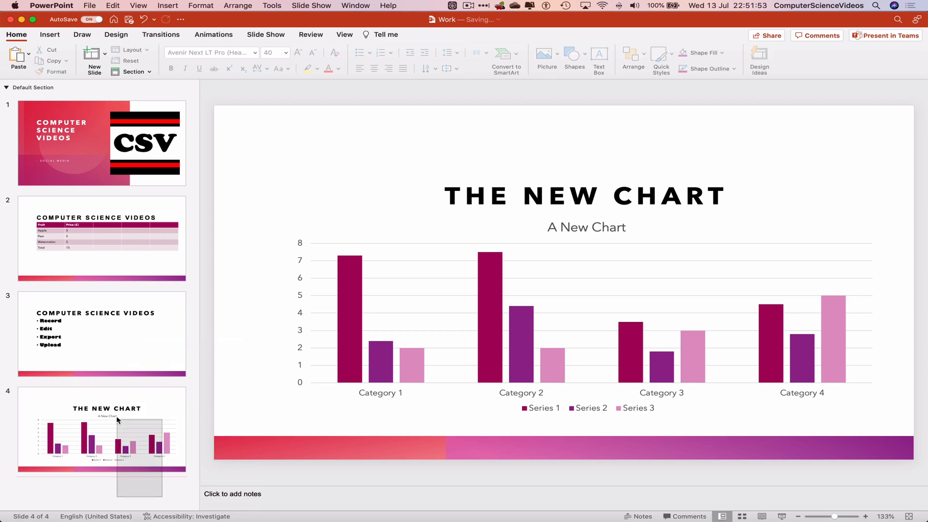
right_click(100, 426)
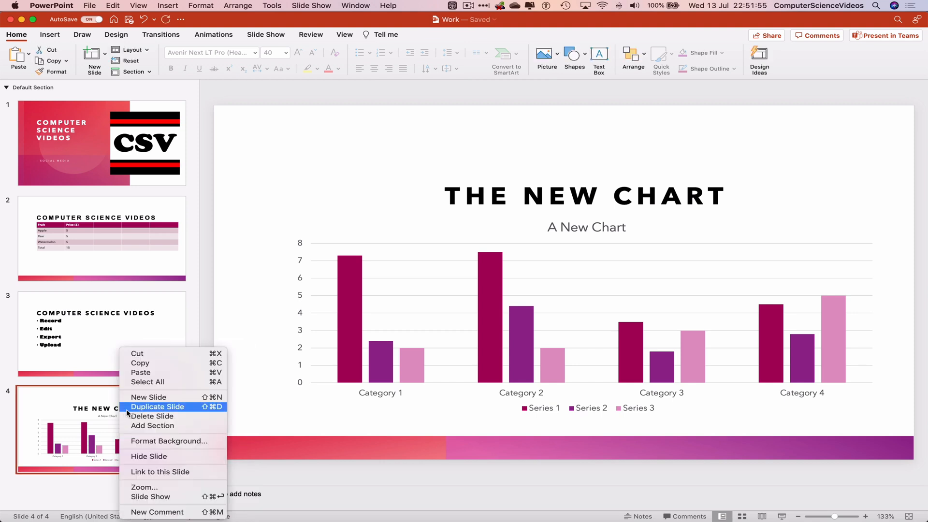
mouse_move(174, 420)
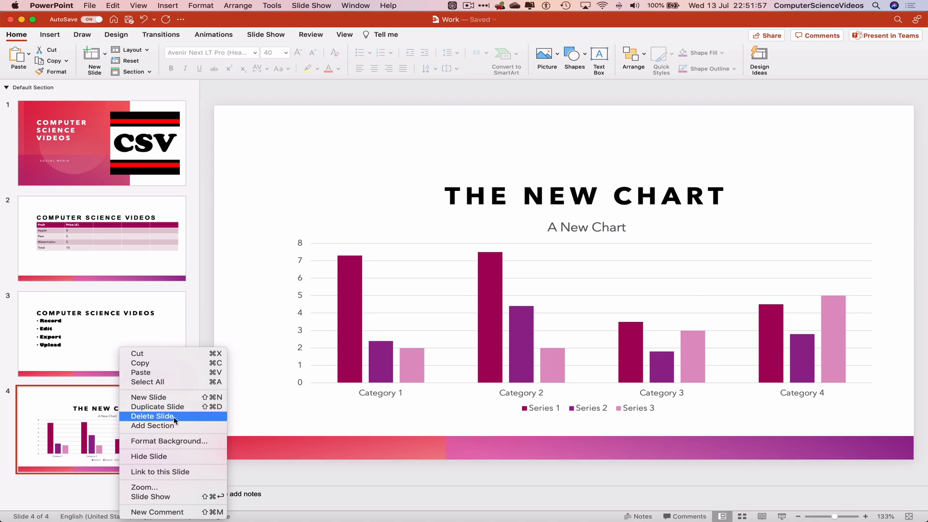
left_click(153, 416)
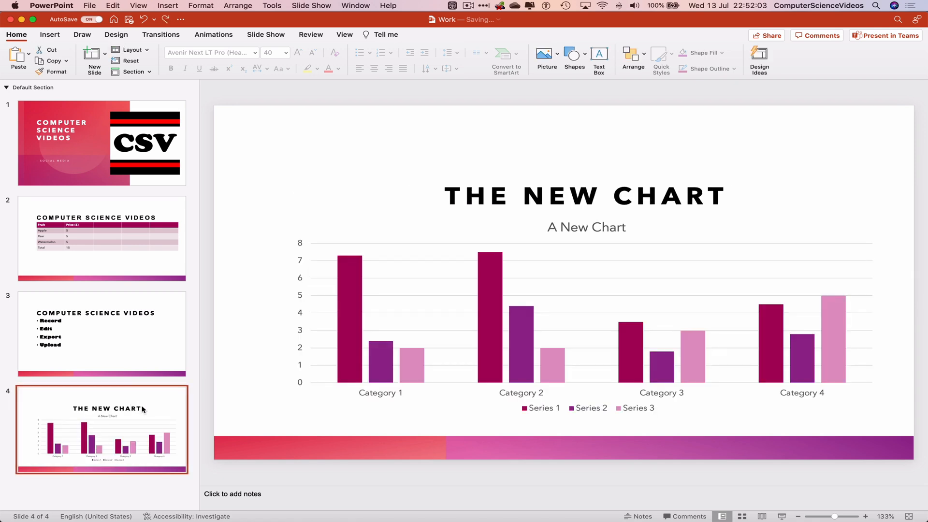
left_click(101, 143)
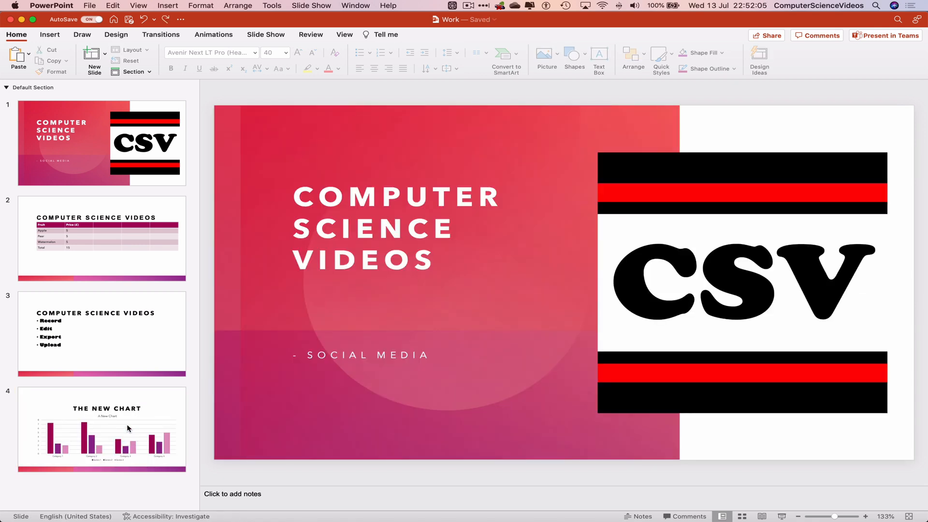
right_click(101, 429)
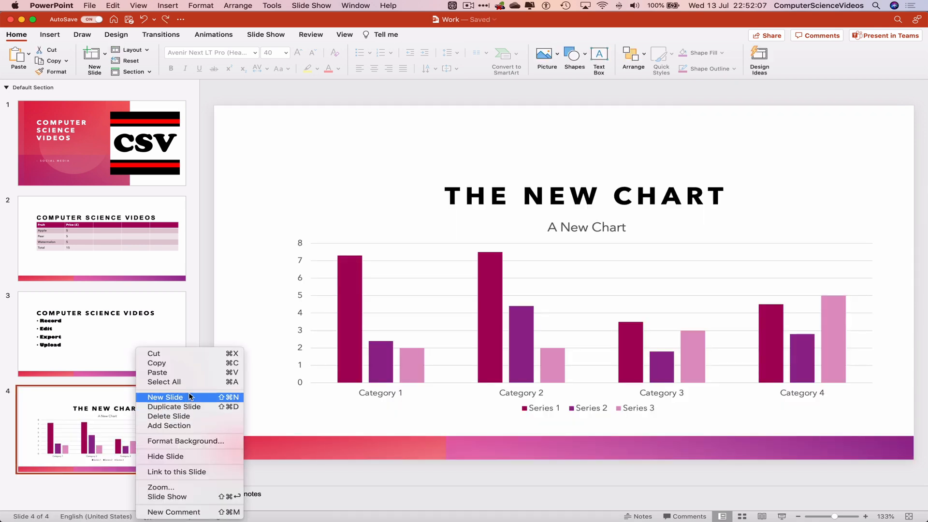
left_click(168, 416)
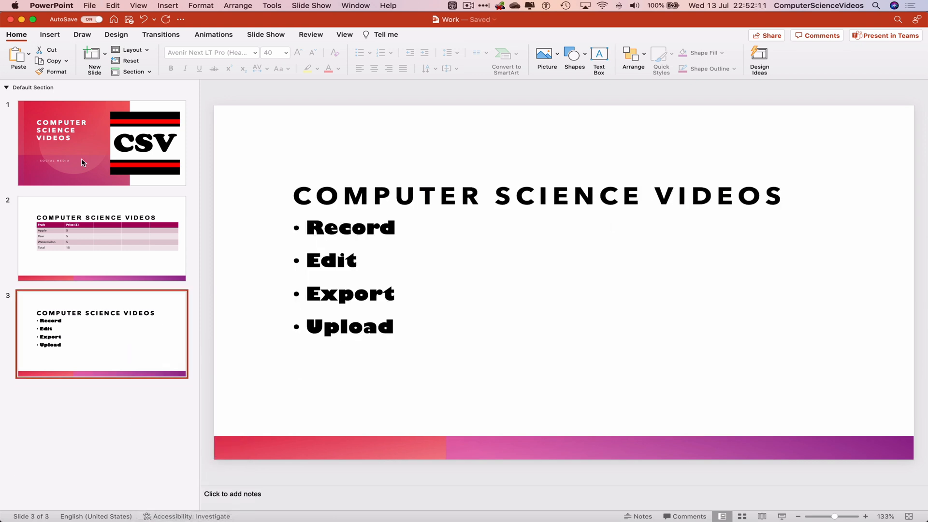
- Quit PowerPoint, returning to the Finder desktop
left_click(52, 5)
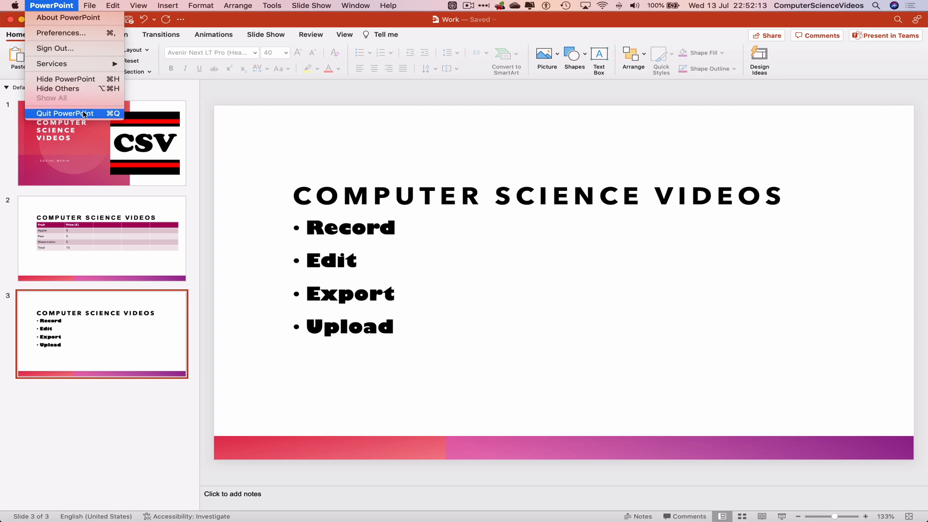
left_click(64, 113)
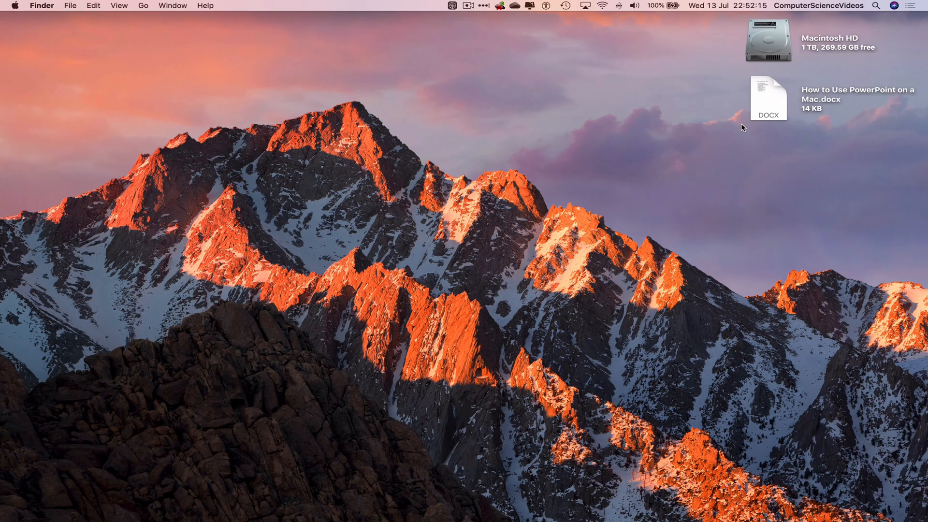